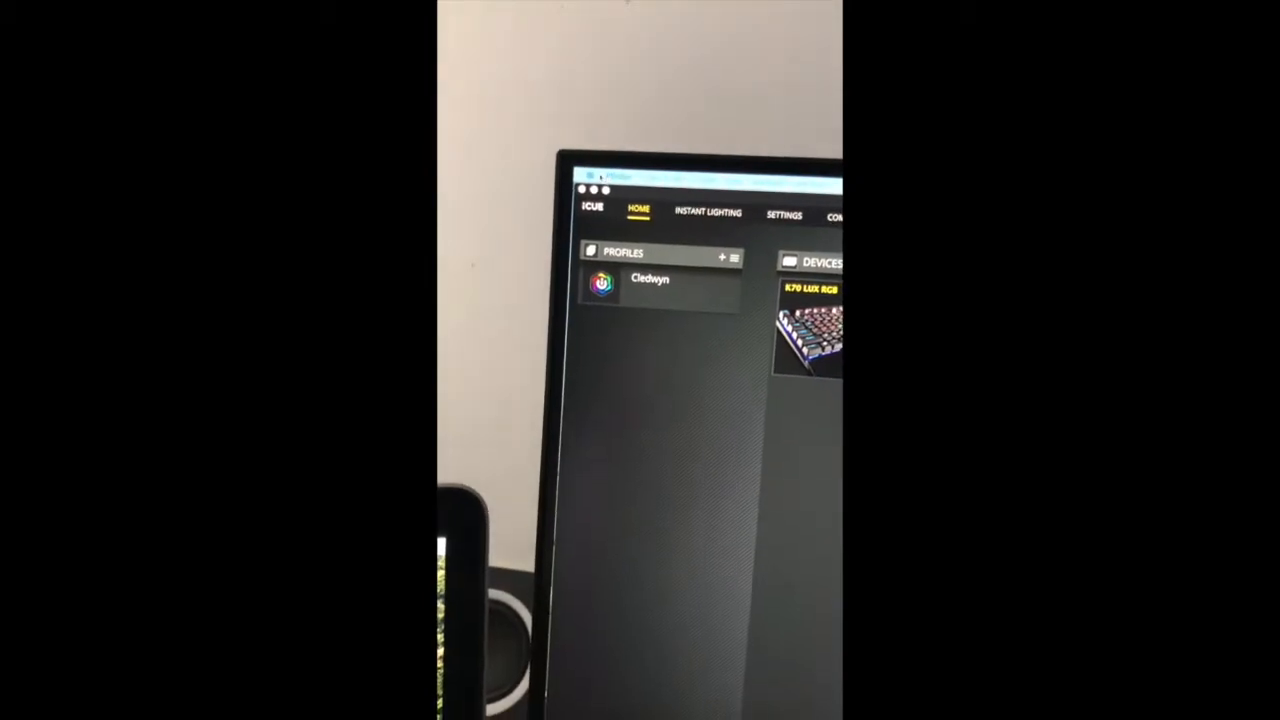
Launch iCUEUninstaller.app from the Corsair folder, choose Cleanup and continue
left_click(600, 168)
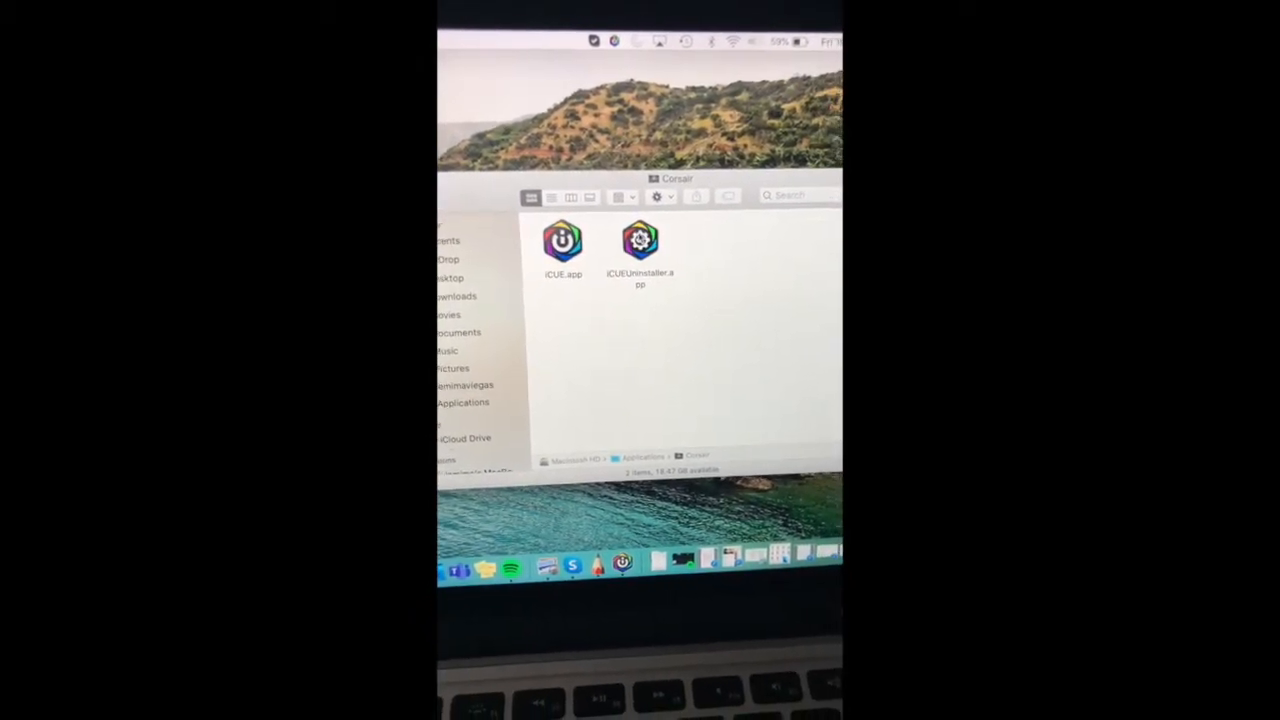
left_click(640, 240)
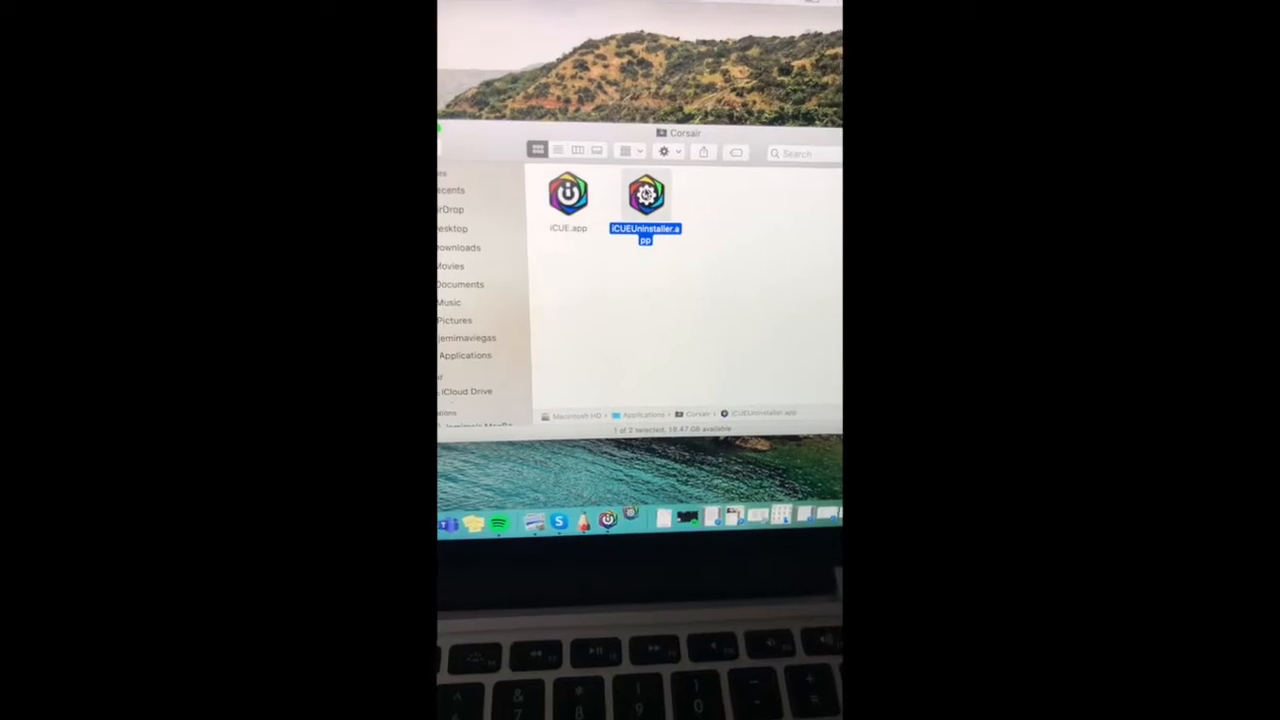
double_click(646, 196)
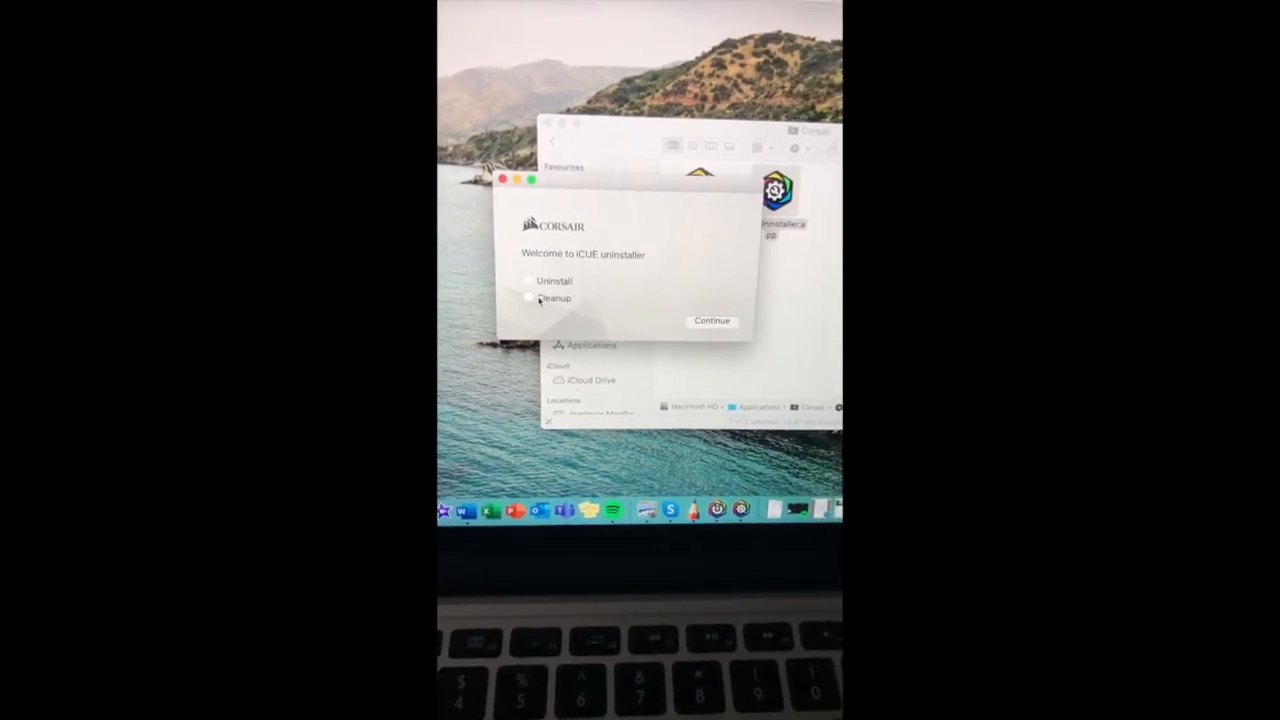
left_click(528, 298)
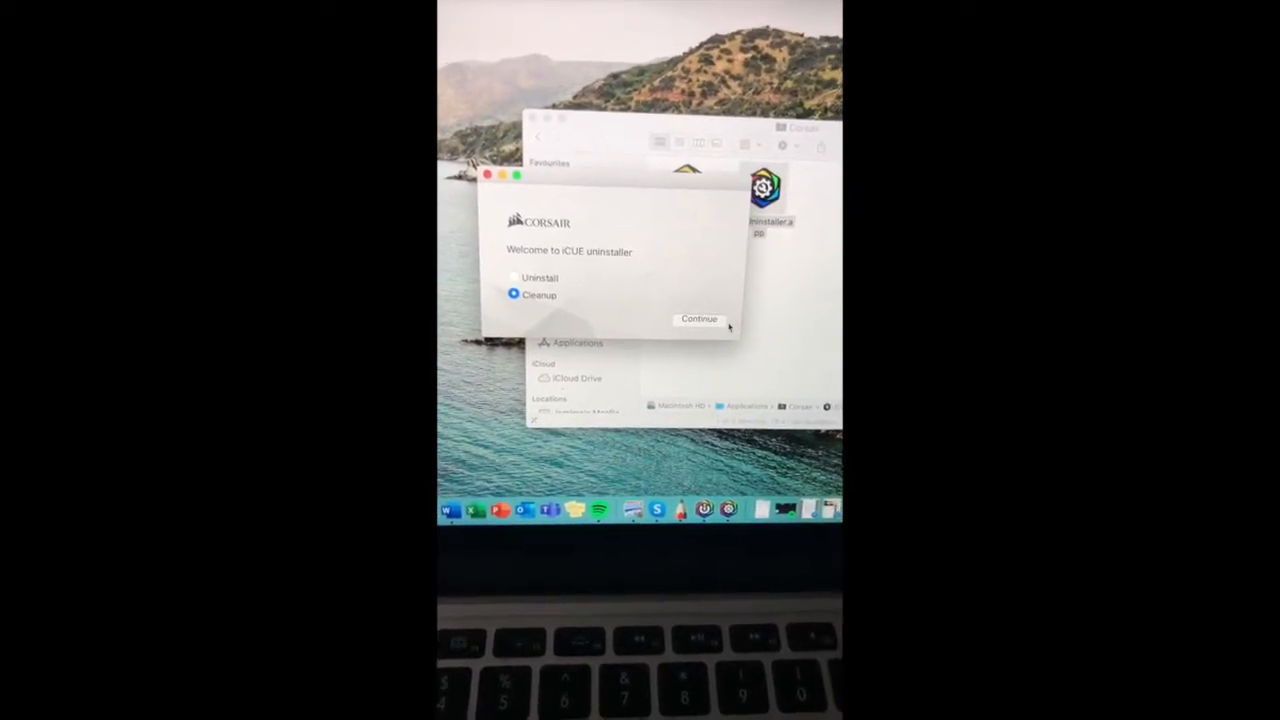
left_click(700, 318)
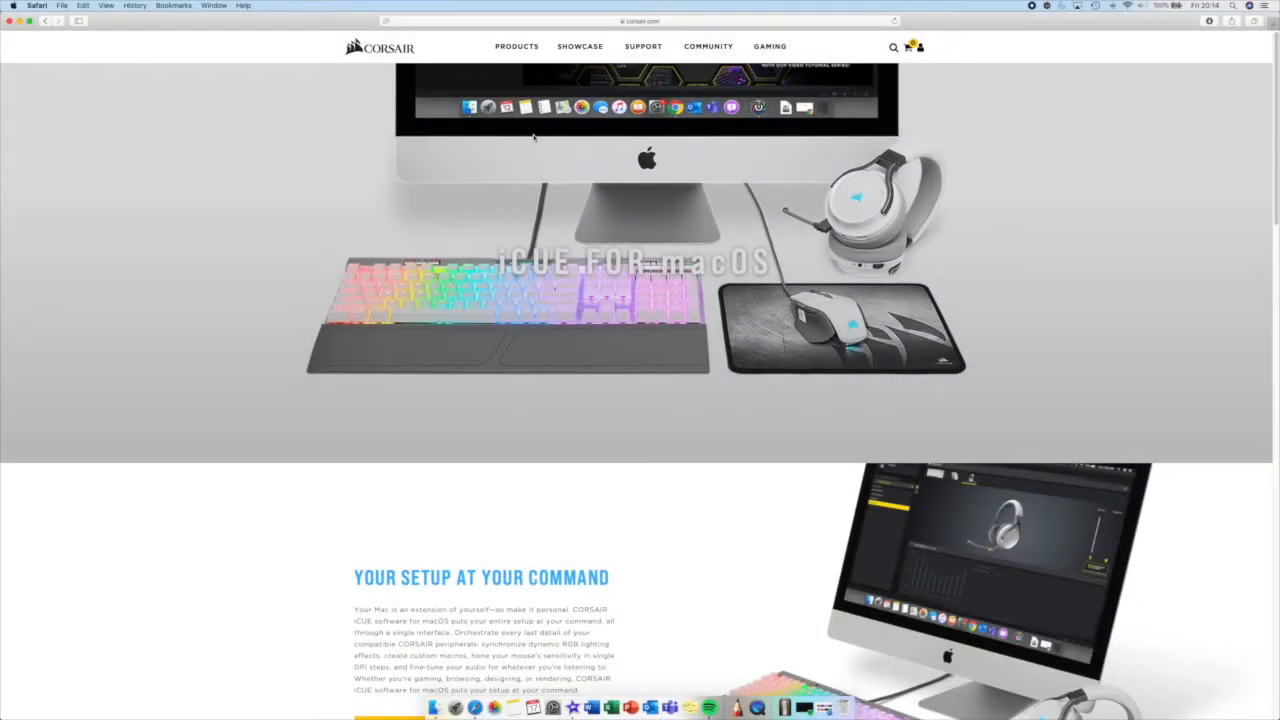
mouse_move(504, 82)
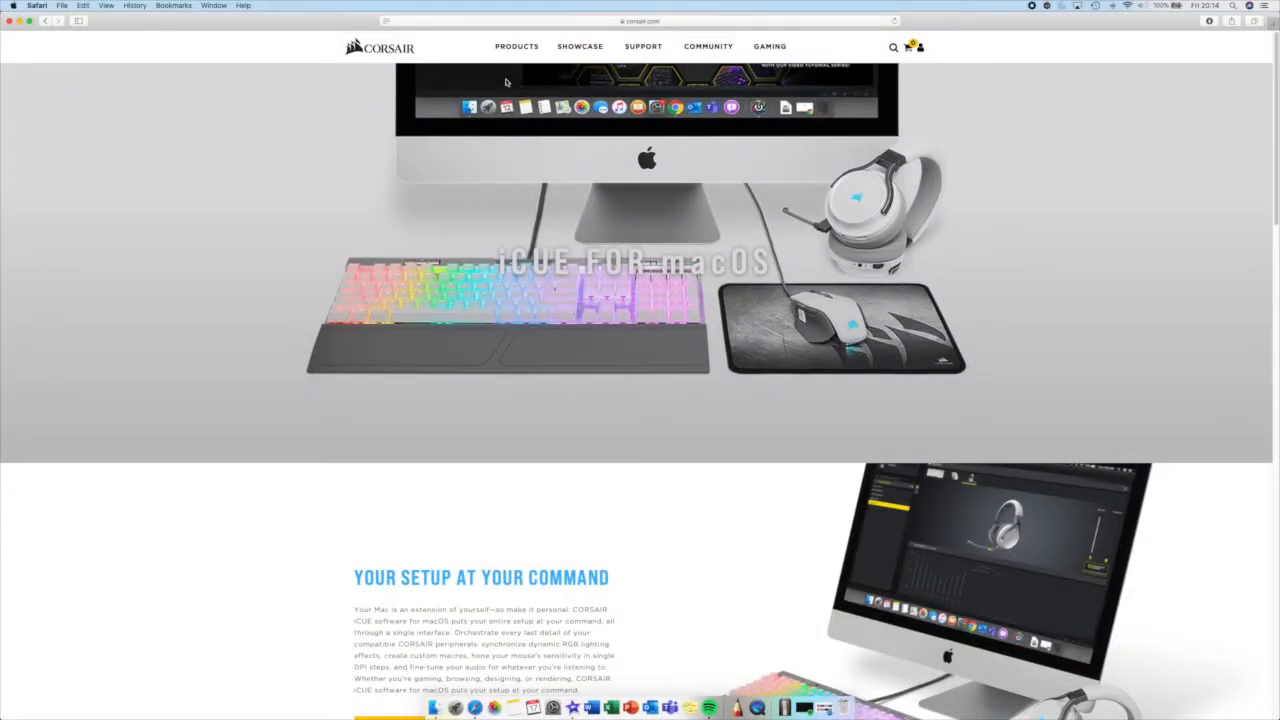
mouse_move(480, 432)
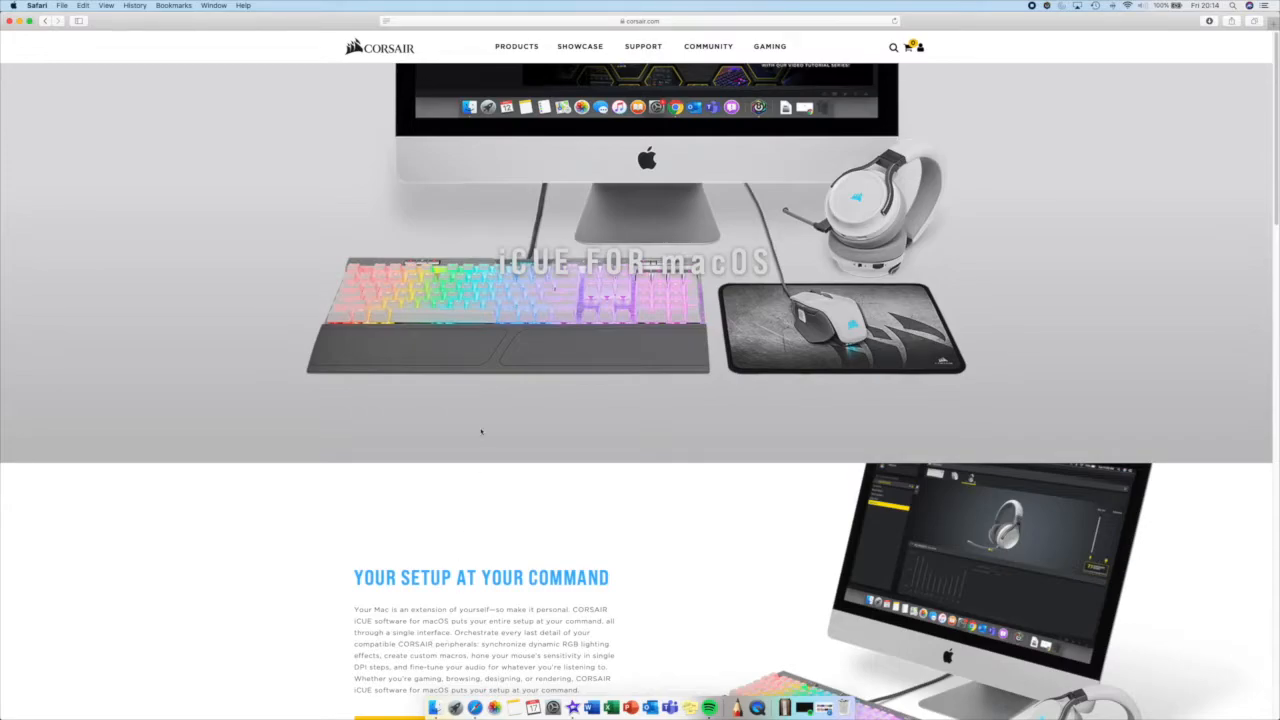
Scroll the iCUE for macOS page down to the keyboard, mouse and audio firmware compatibility tables
scroll("down", 3)
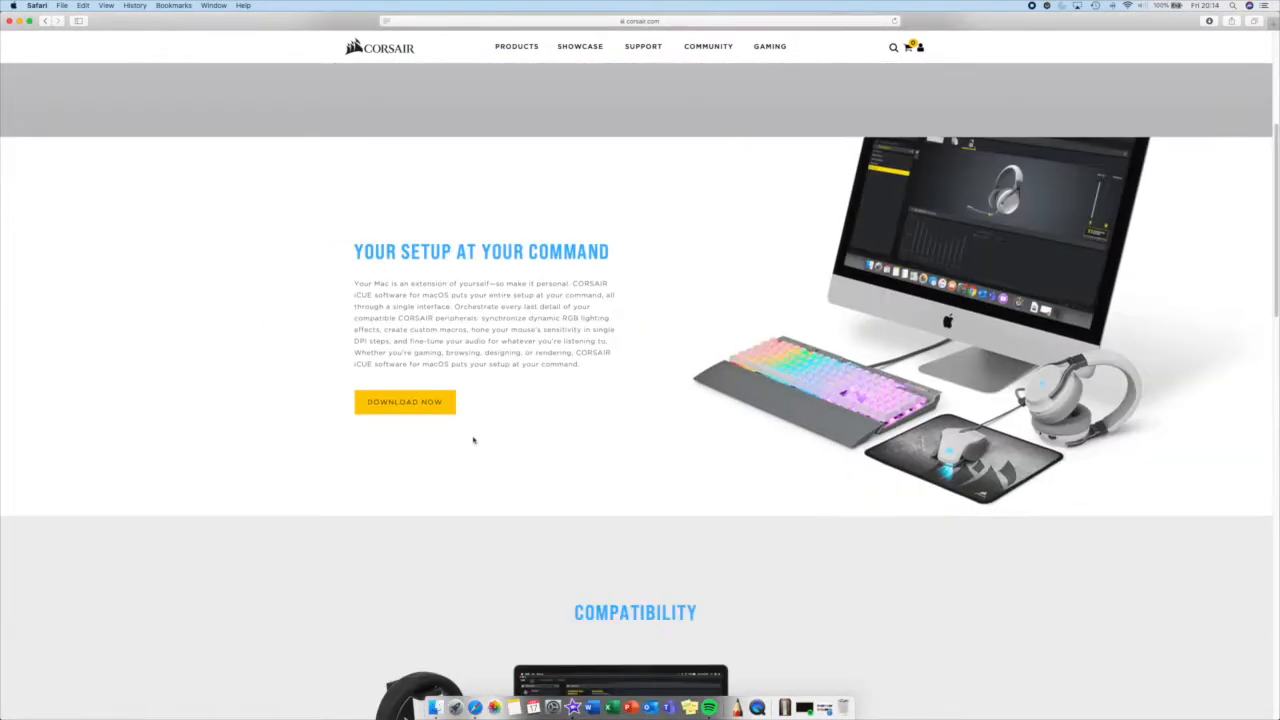
scroll("down", 3)
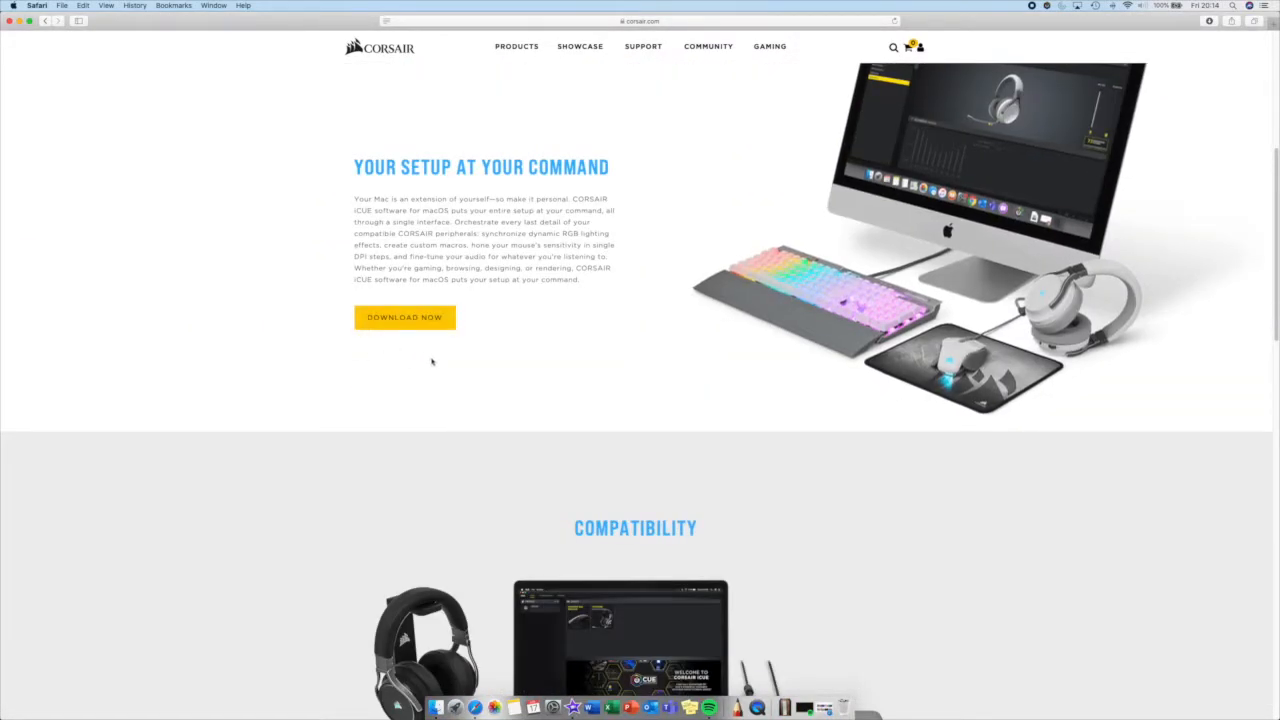
mouse_move(526, 354)
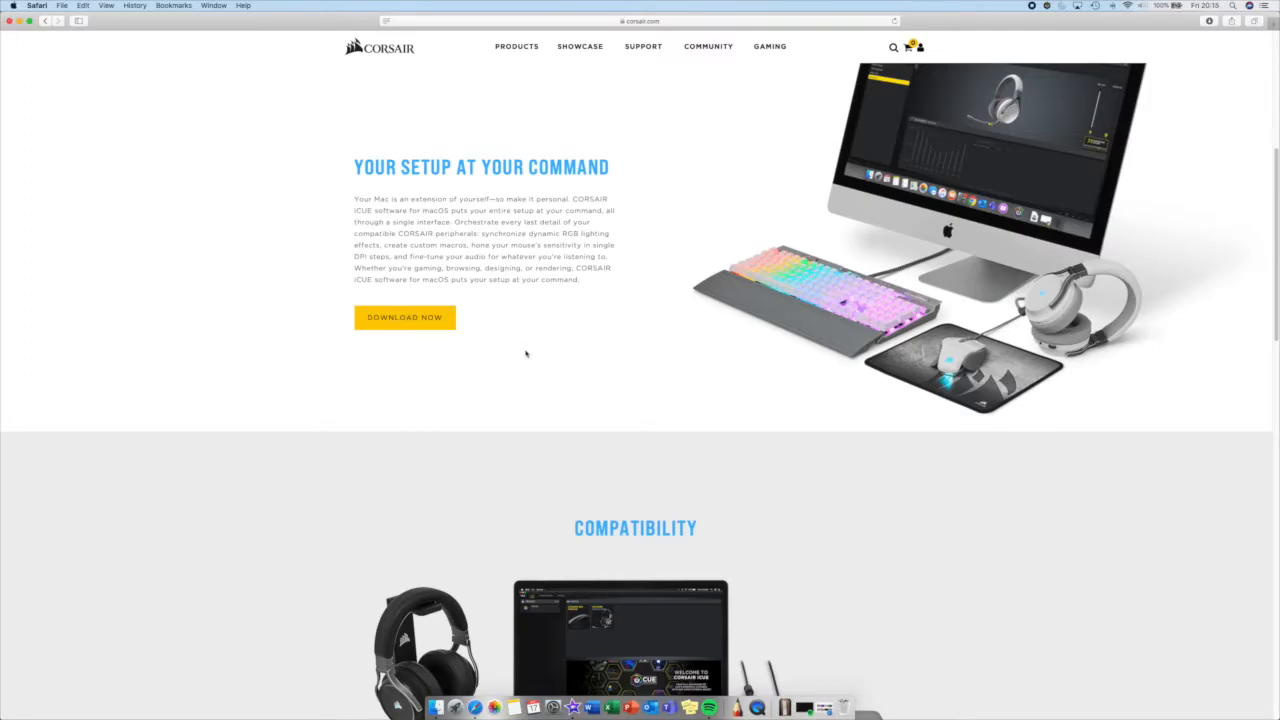
scroll("down", 3)
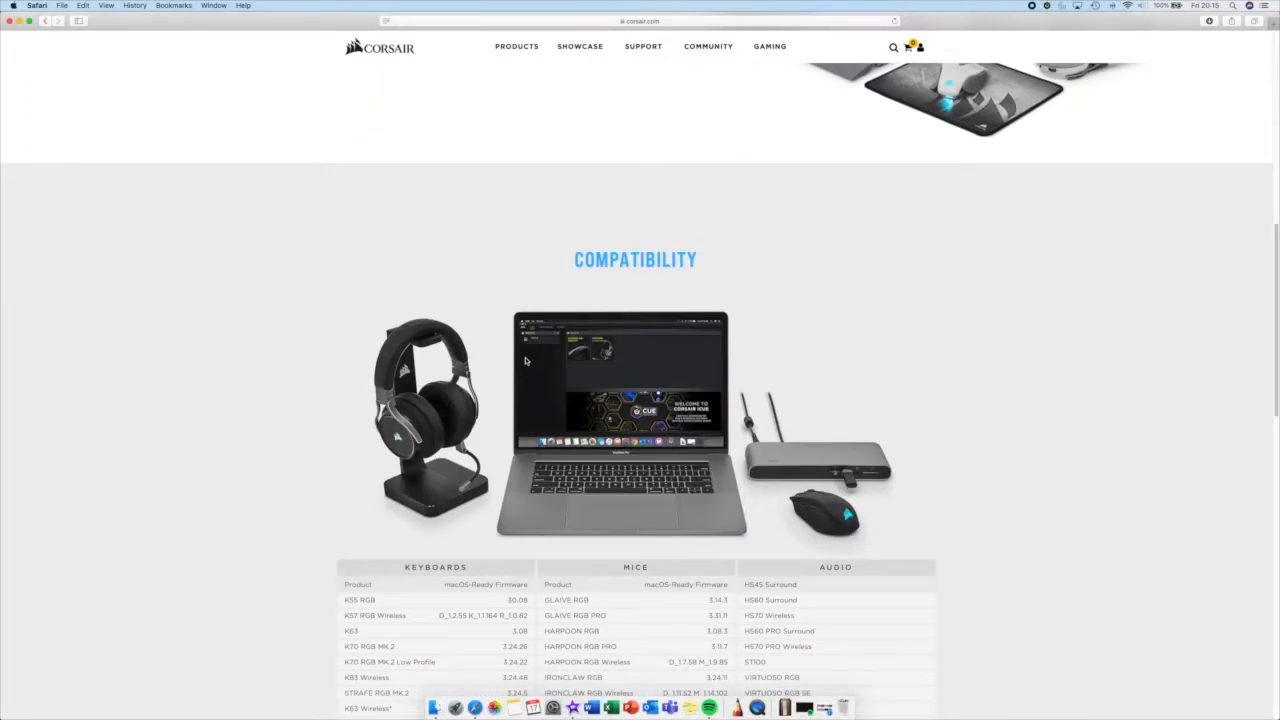
scroll("down", 3)
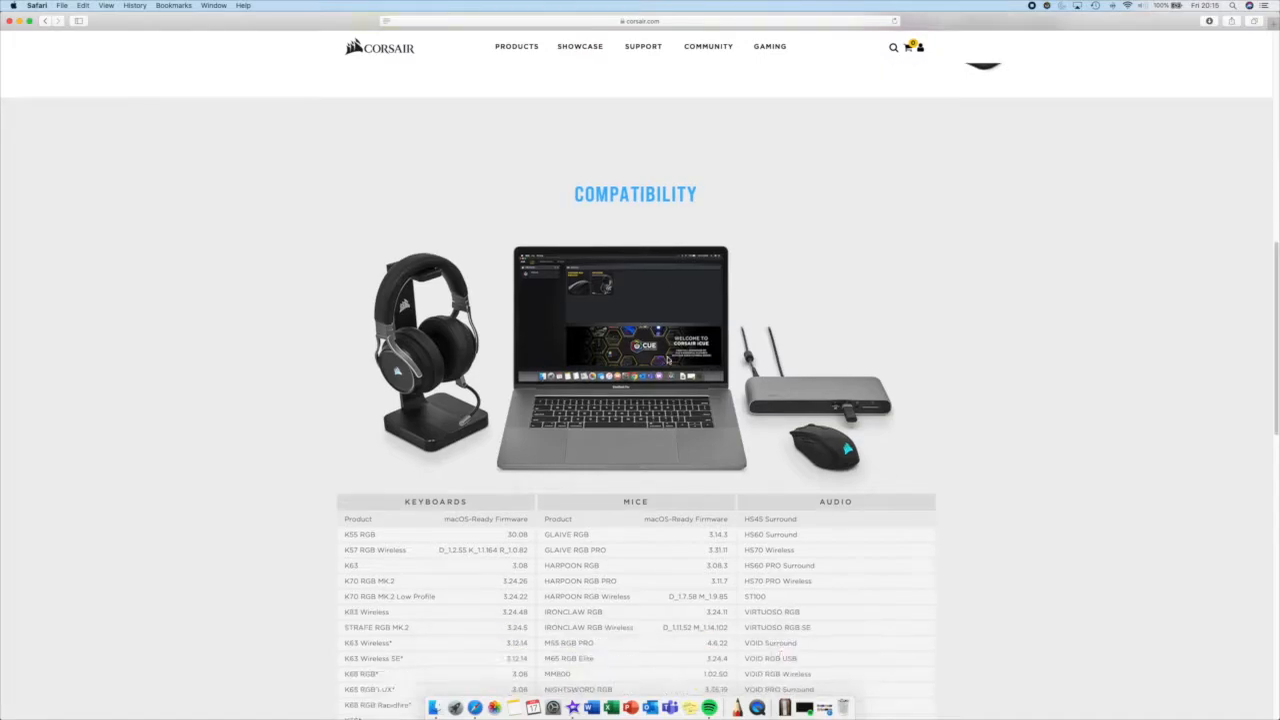
scroll("down", 3)
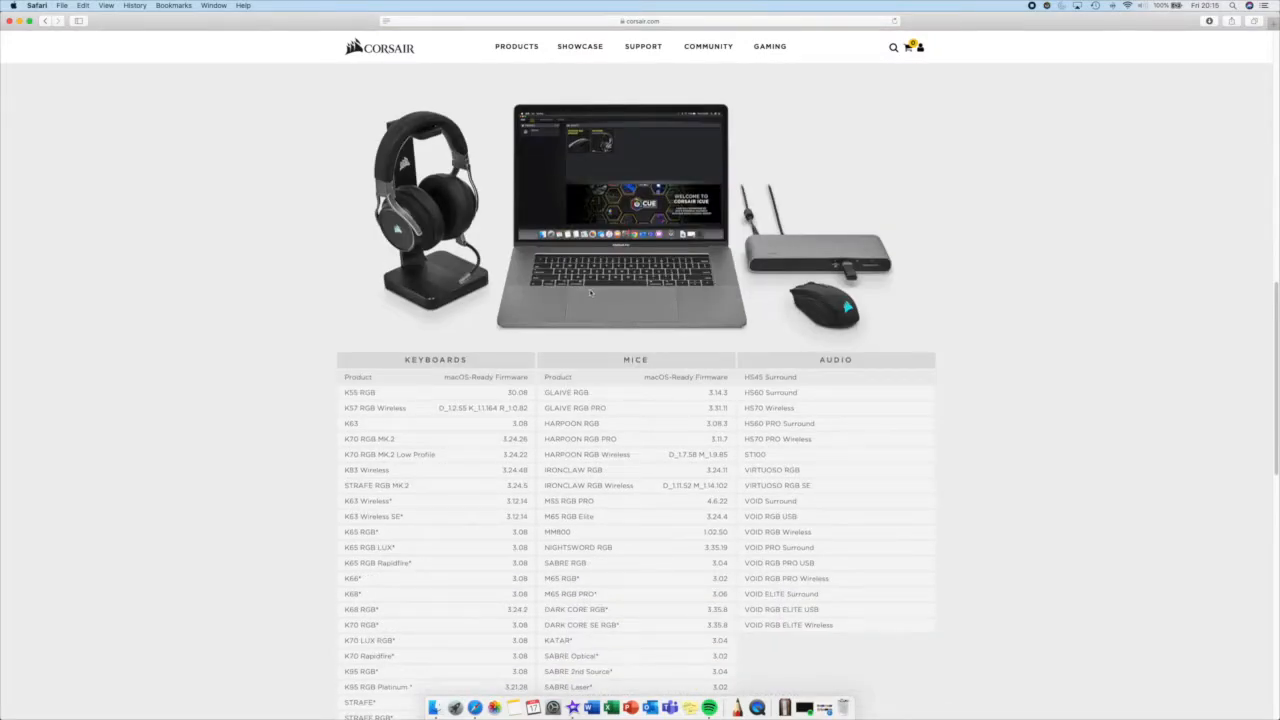
scroll("down", 3)
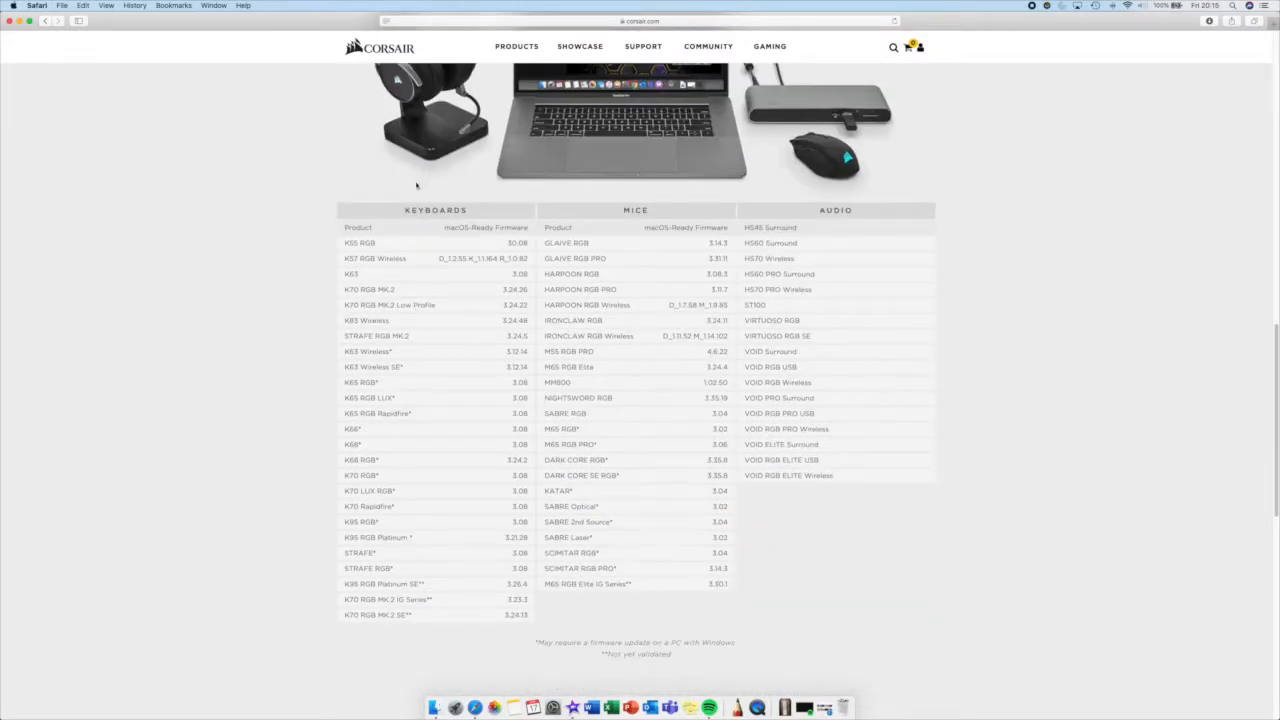
mouse_move(408, 664)
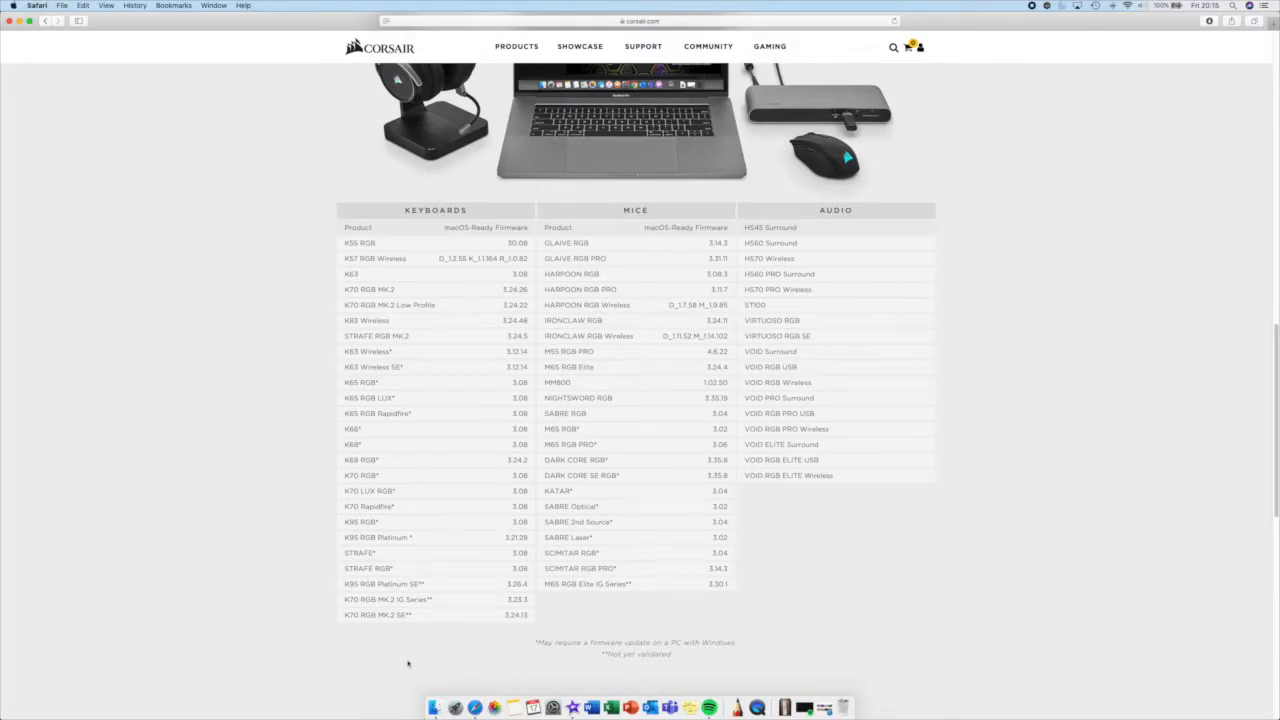
mouse_move(342, 488)
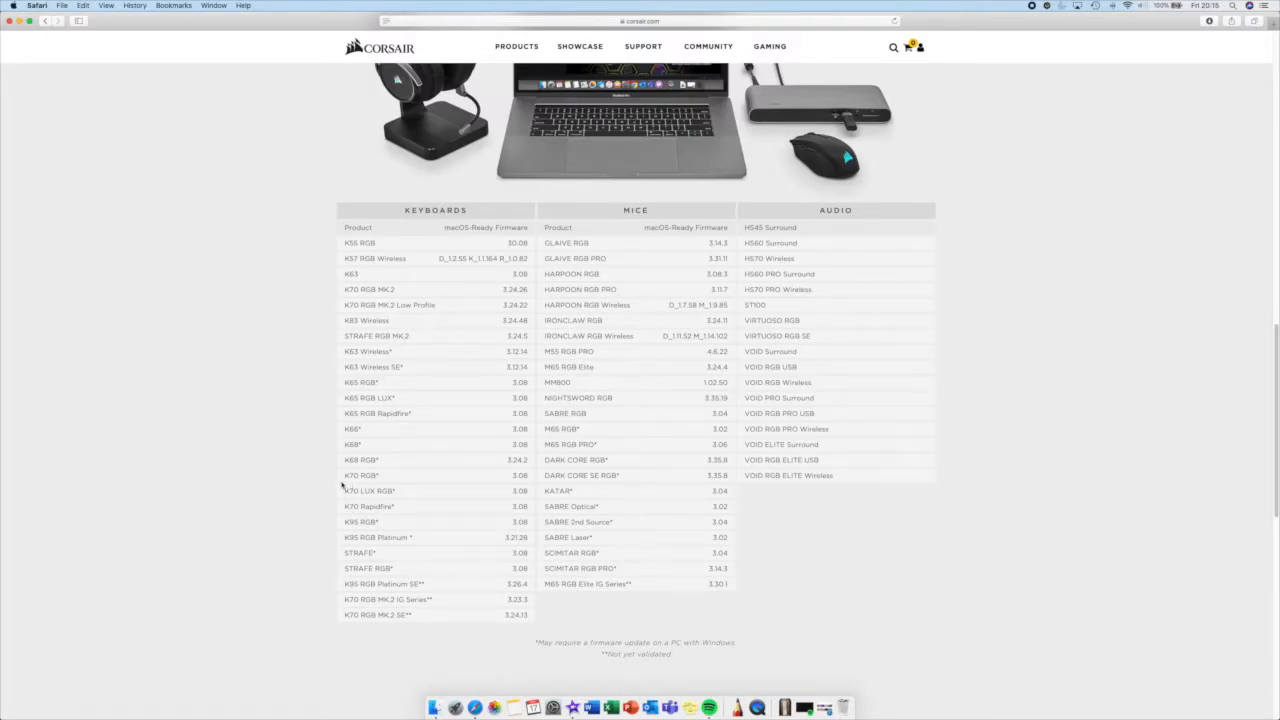